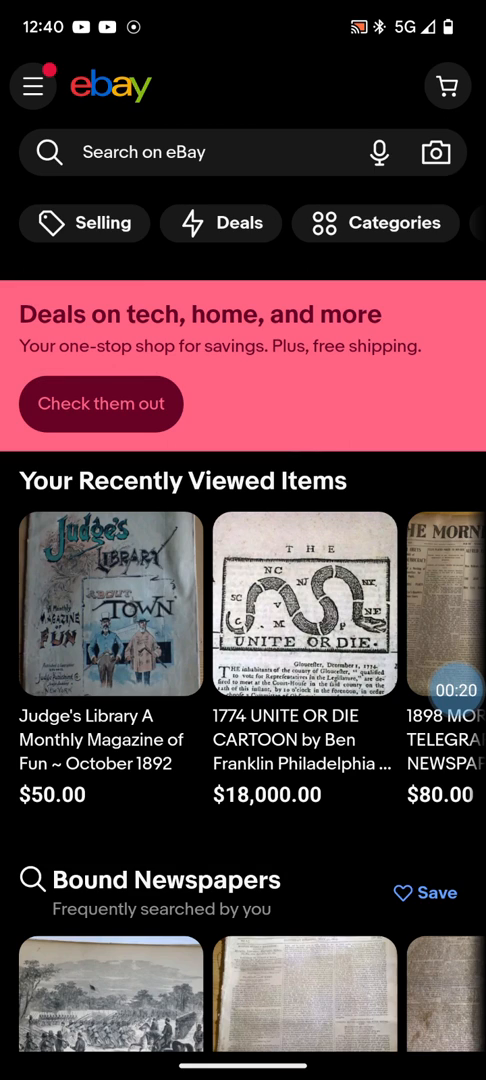
- Open eBay's Settings from the side navigation drawer
scroll(down, 3)
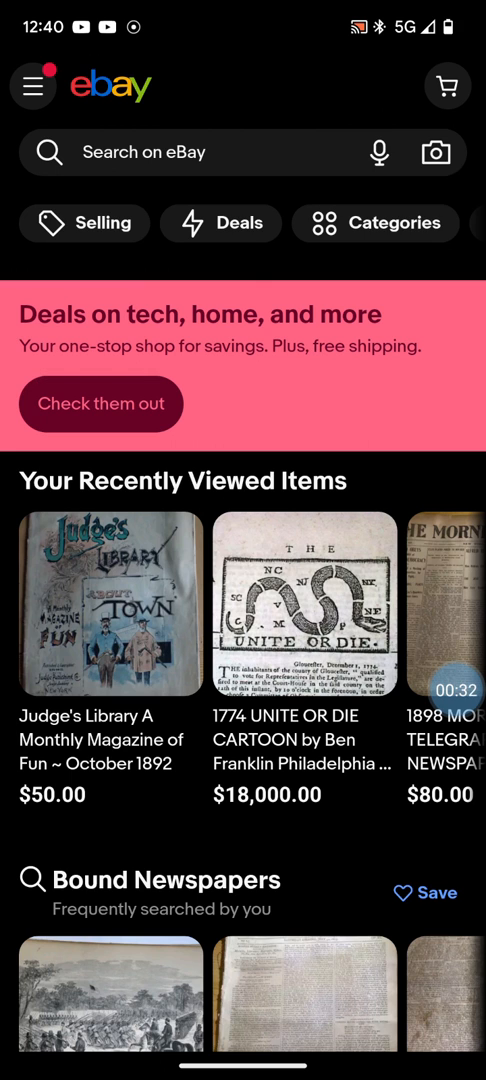
click(33, 84)
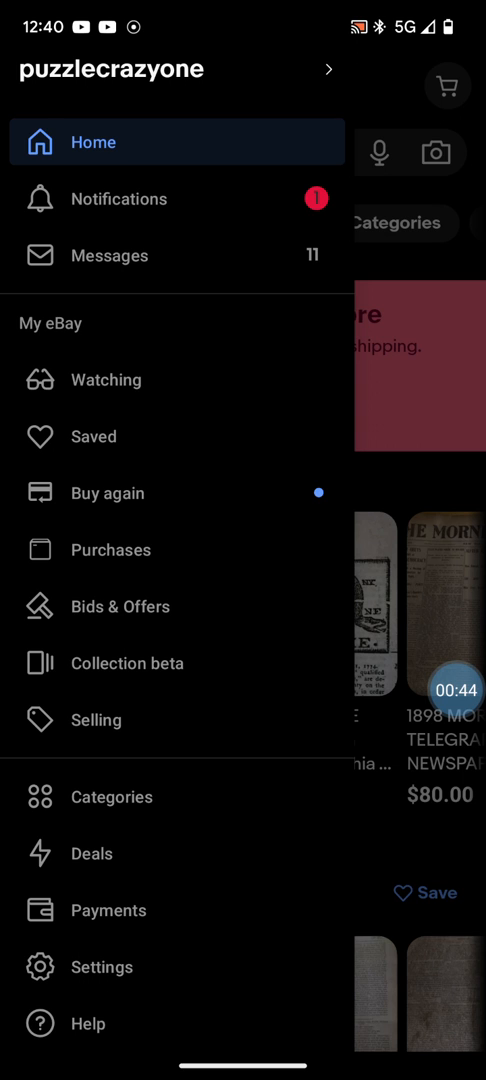
click(100, 966)
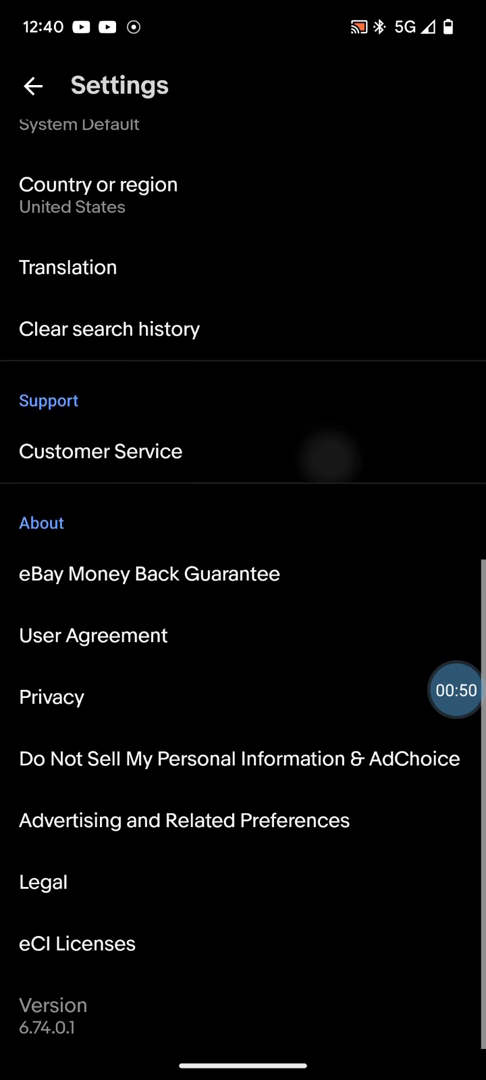
- Scroll through Settings to the account section and open Notifications
scroll(down, 3)
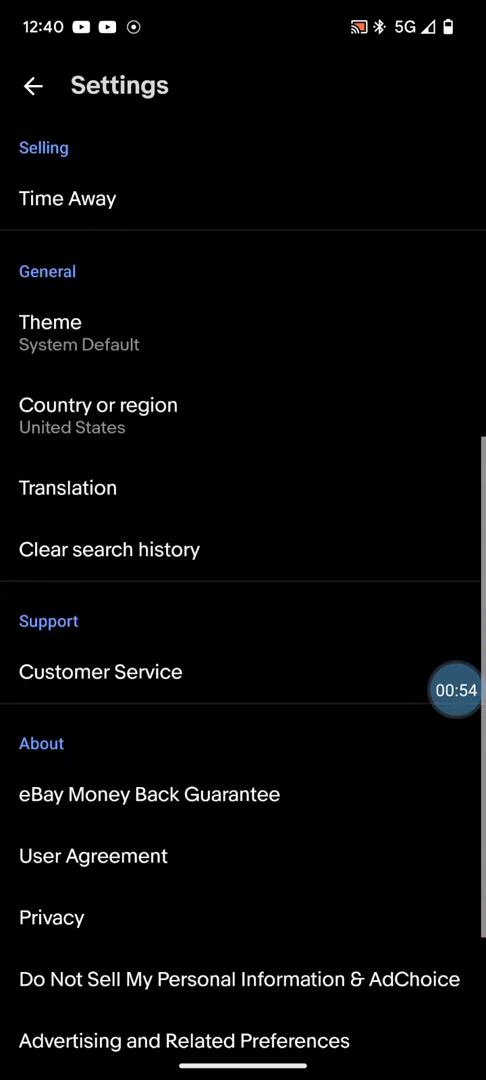
scroll(down, 3)
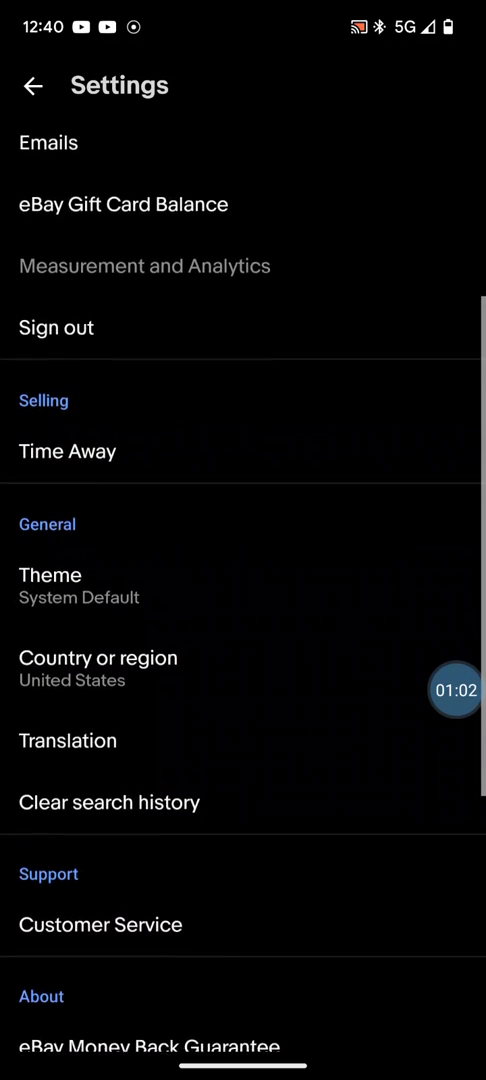
scroll(down, 3)
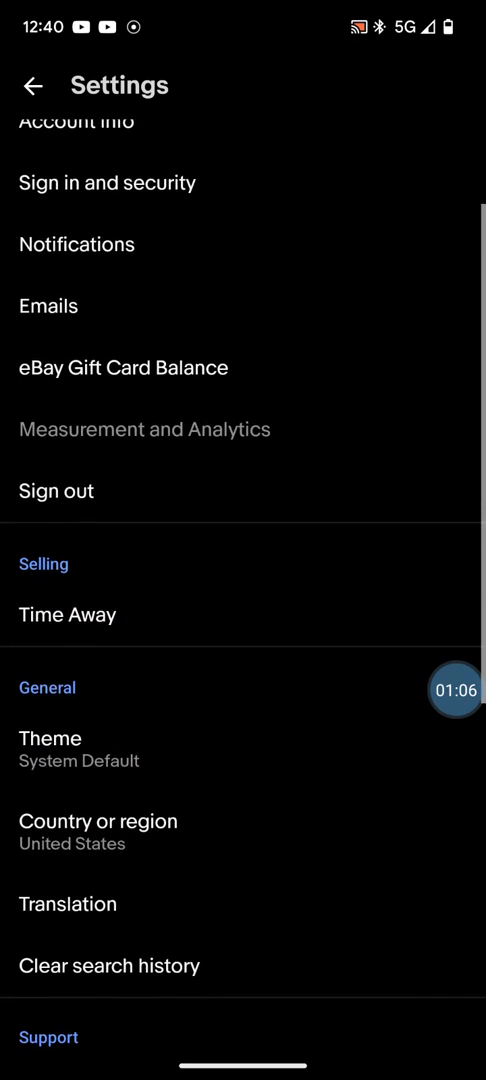
scroll(down, 3)
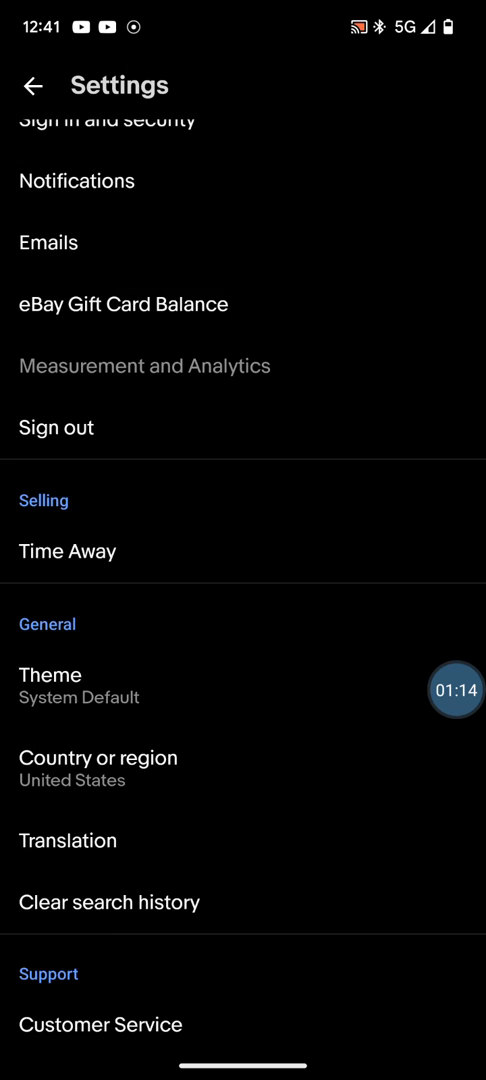
click(68, 181)
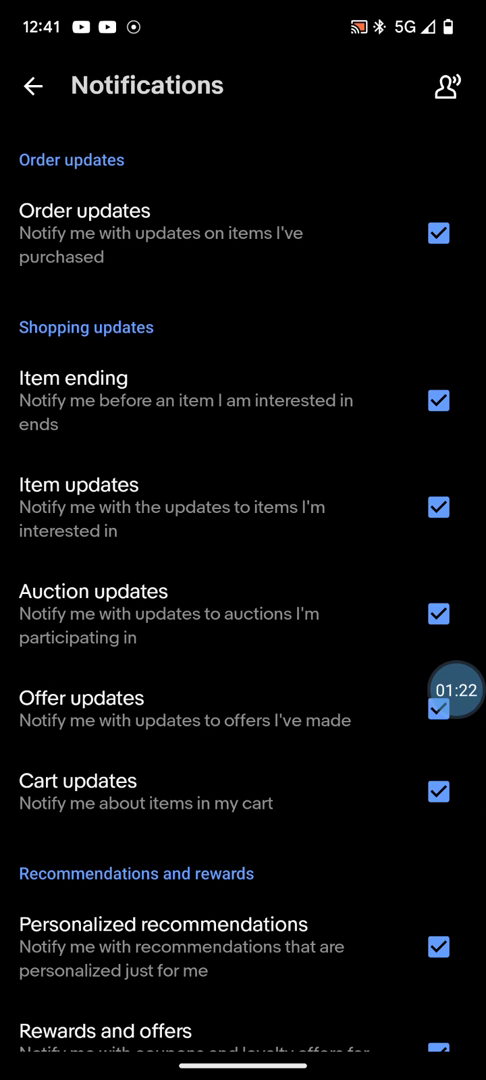
- Scroll to Customize sounds and open the General notifications channel page
scroll(down, 3)
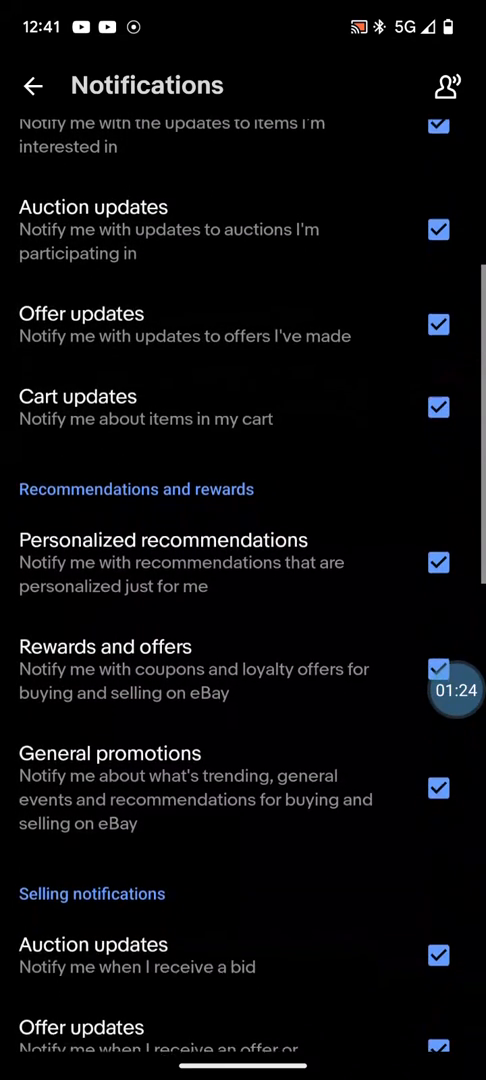
scroll(down, 3)
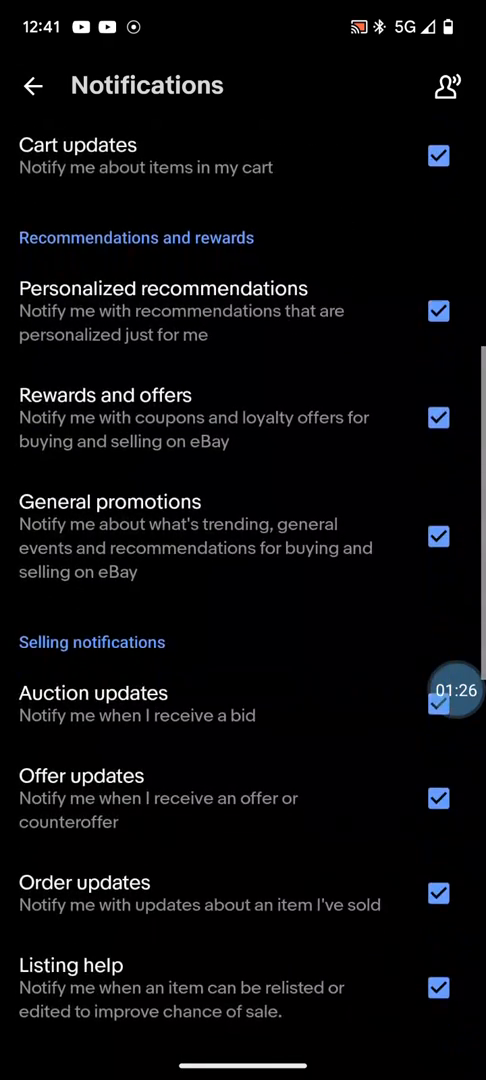
scroll(down, 3)
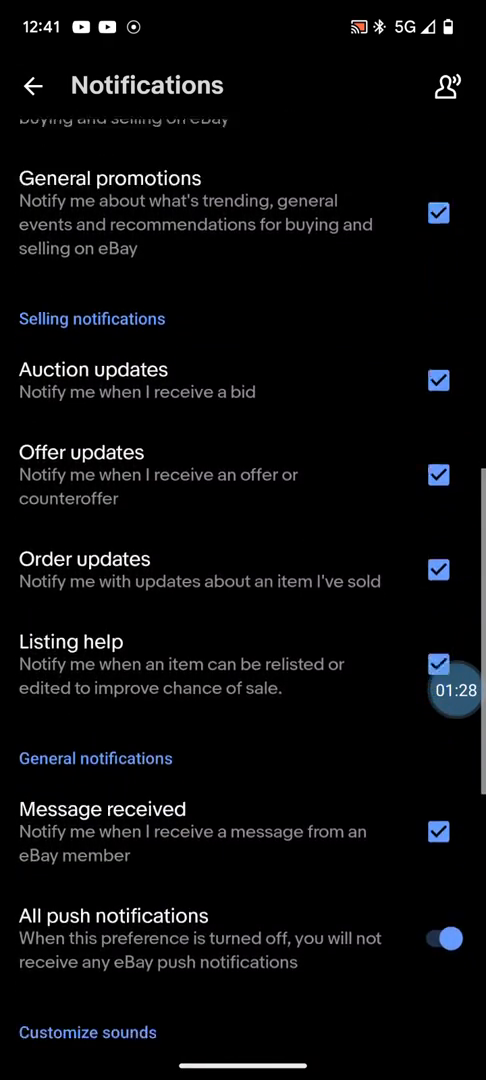
scroll(down, 3)
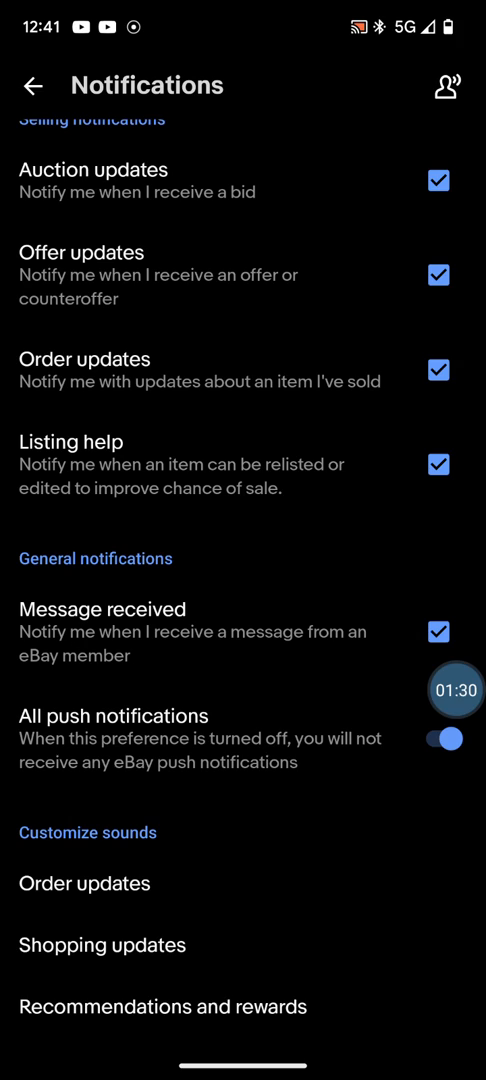
scroll(down, 3)
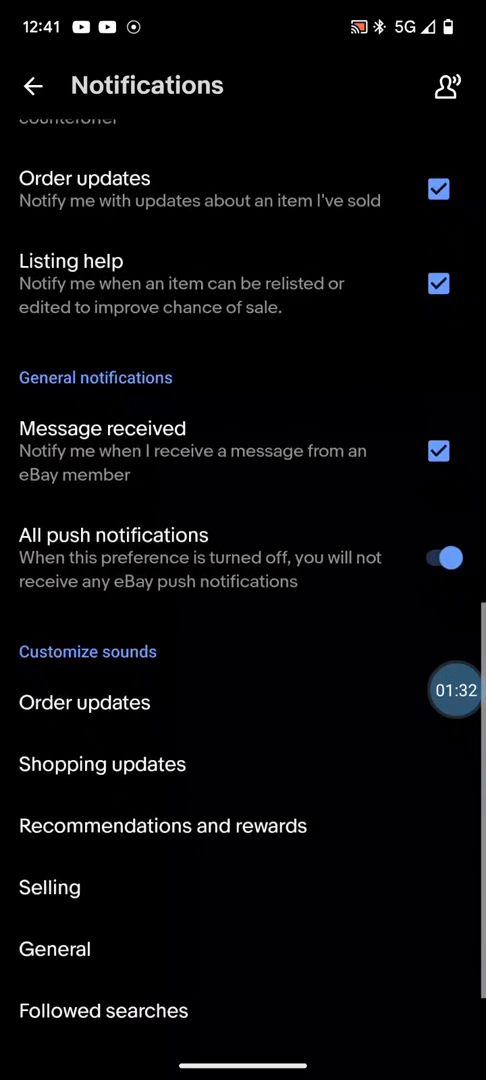
scroll(down, 3)
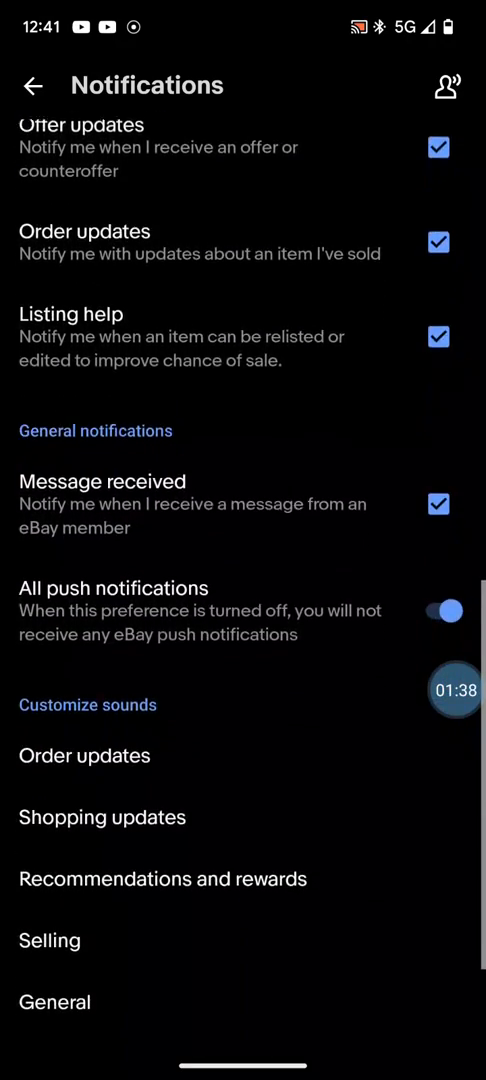
scroll(down, 3)
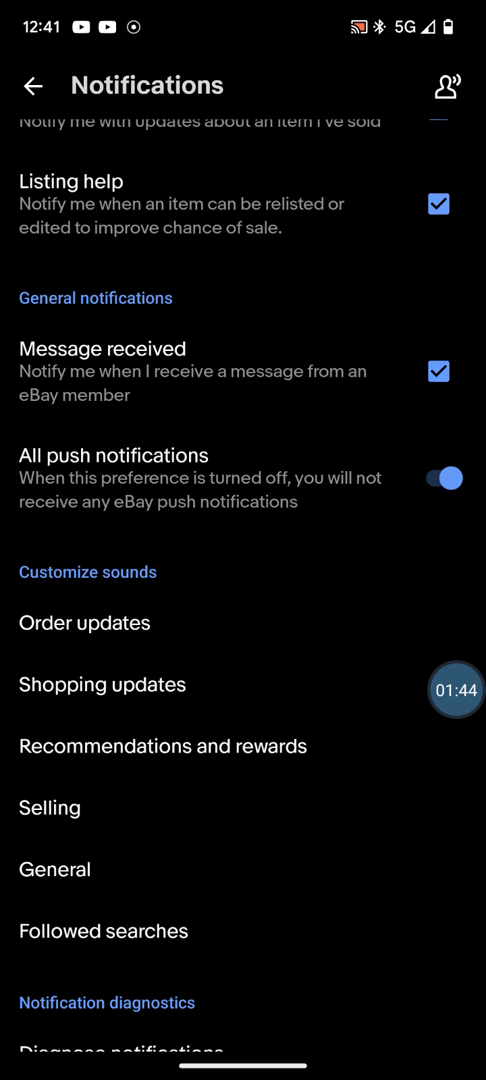
scroll(down, 3)
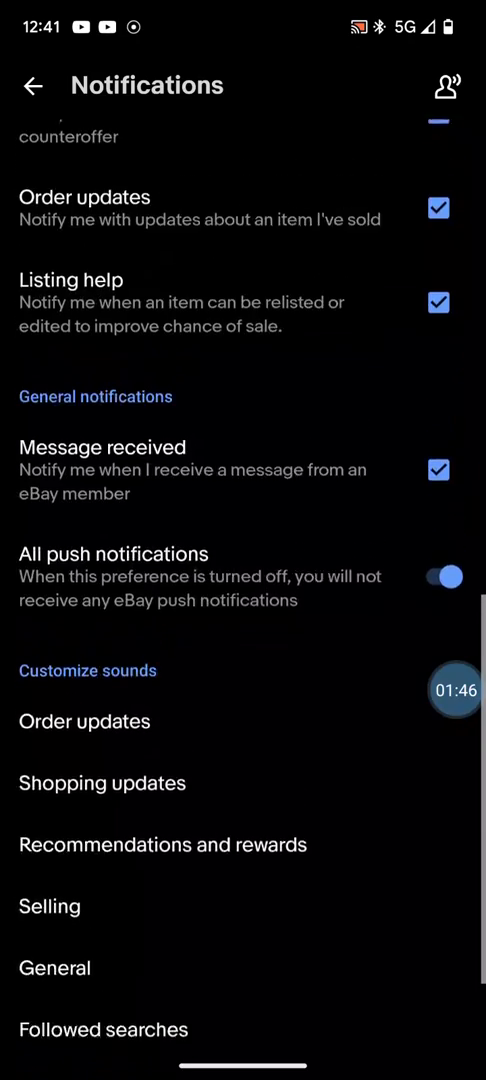
scroll(up, 3)
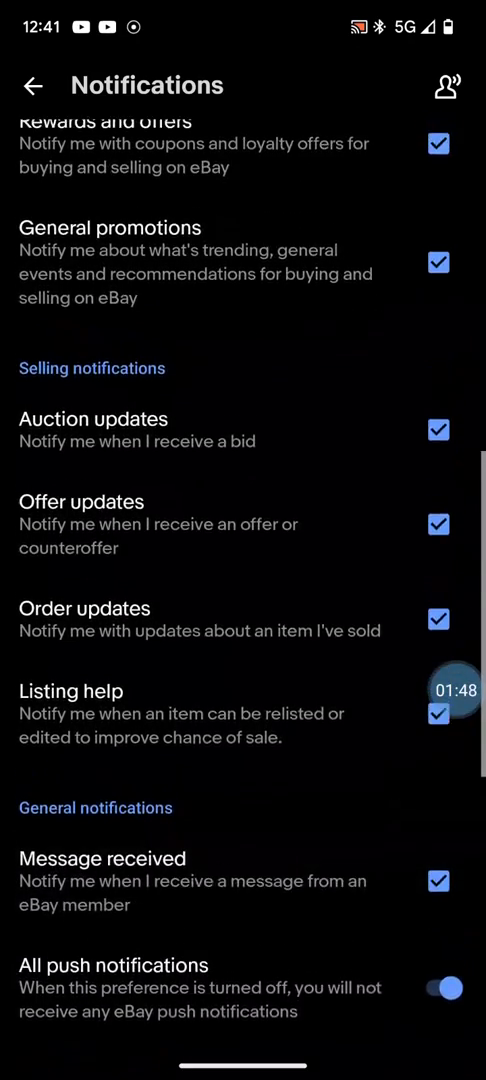
scroll(down, 3)
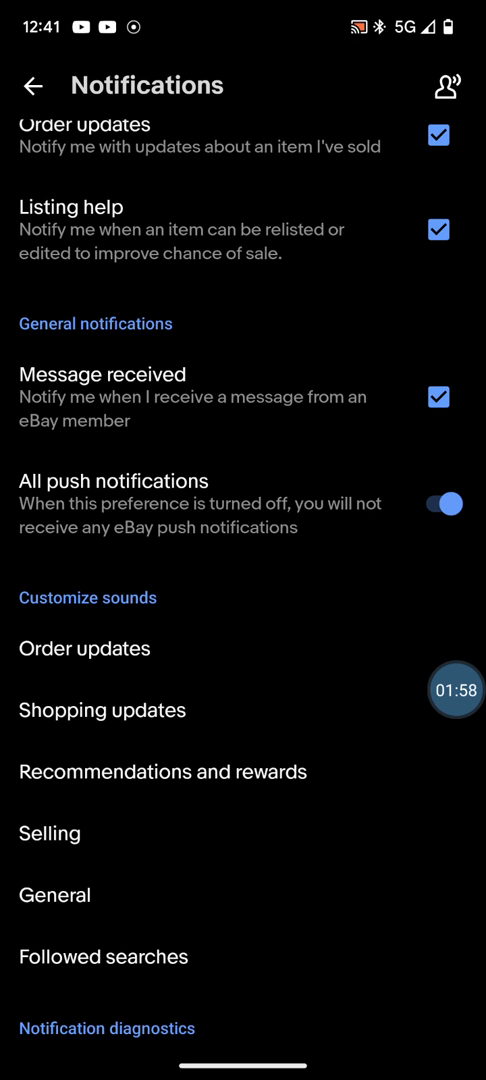
scroll(down, 3)
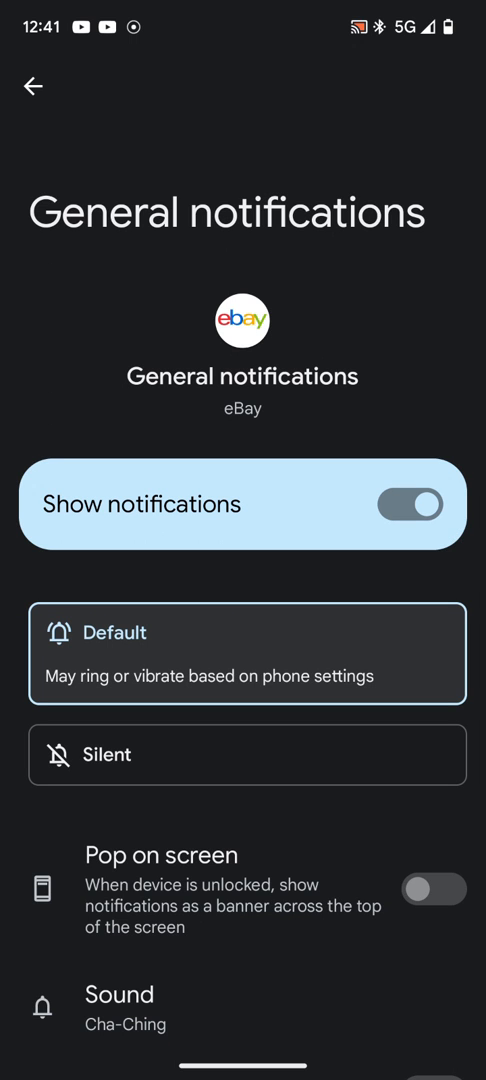
- Open the Sound picker for eBay's General notifications channel
scroll(down, 3)
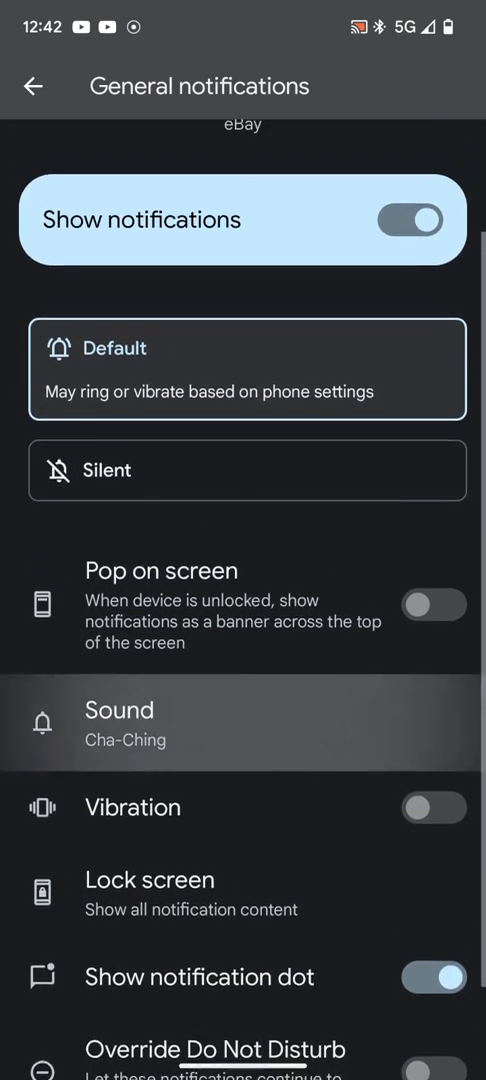
scroll(down, 3)
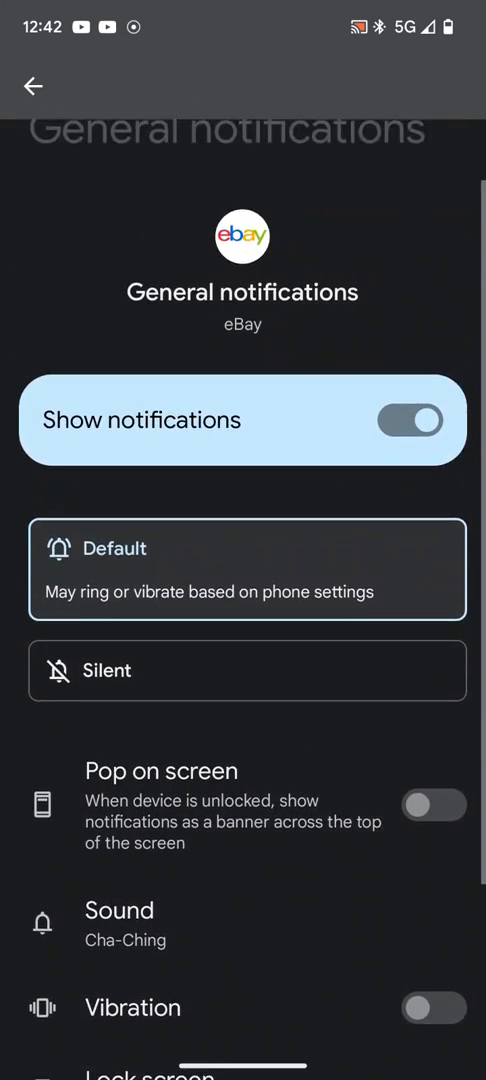
scroll(down, 3)
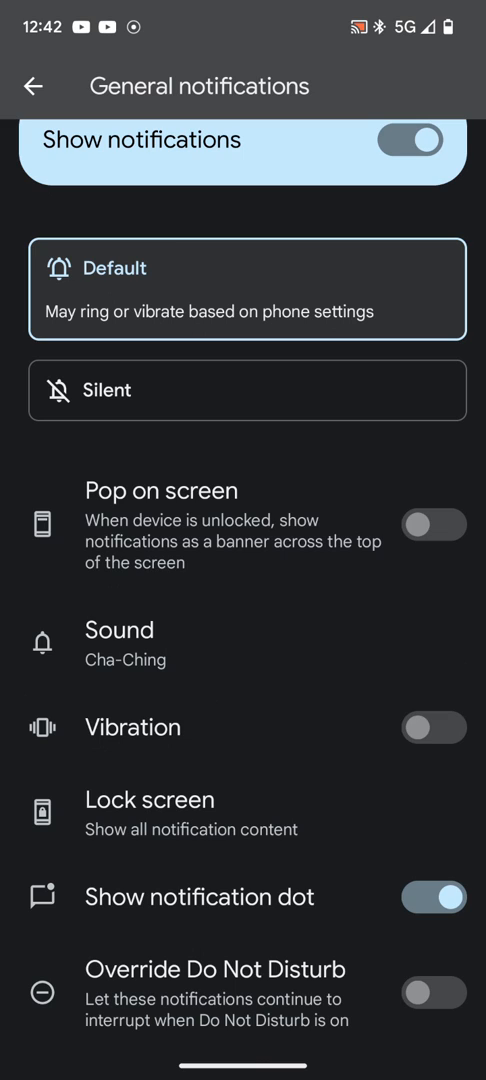
click(119, 645)
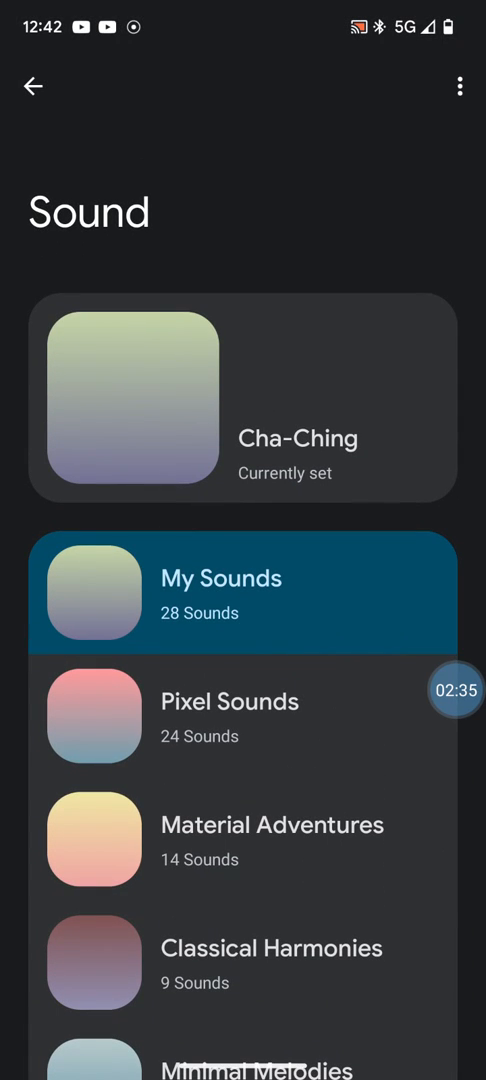
- Try Music Box from My Sounds, then pick Cha-Ching as the sound
scroll(down, 3)
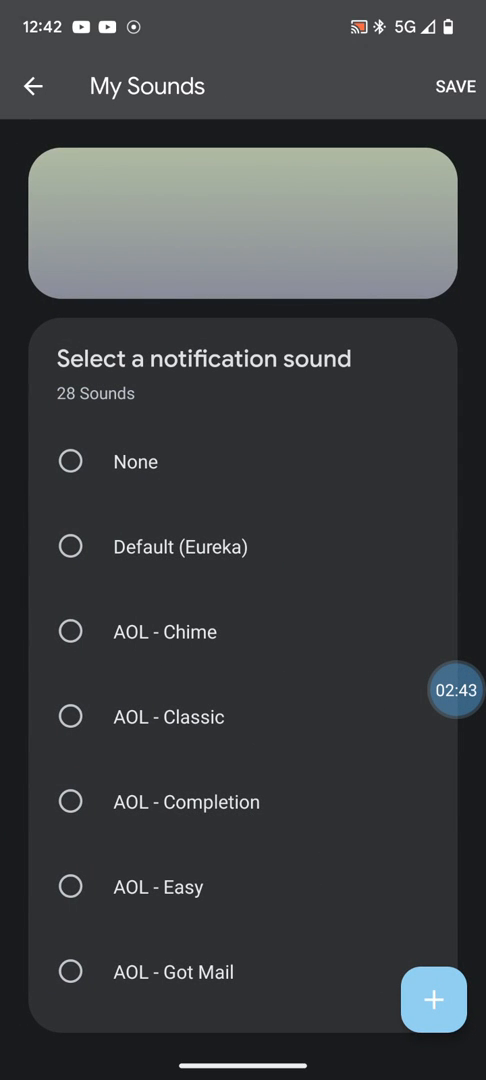
scroll(down, 3)
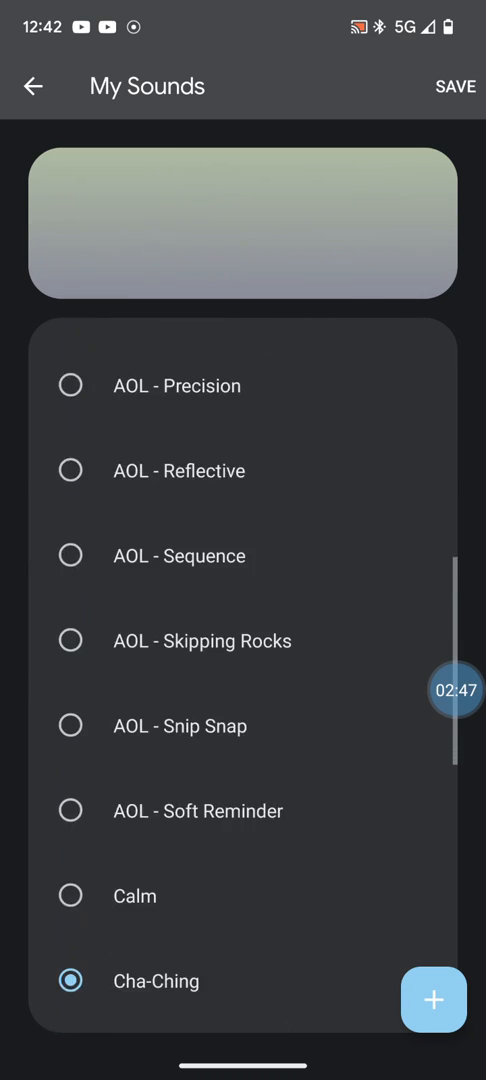
scroll(down, 3)
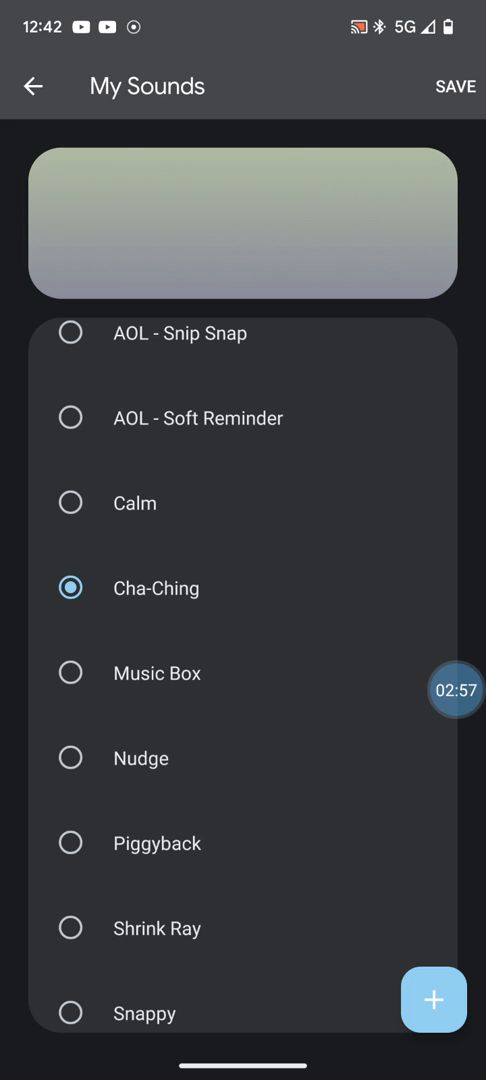
click(69, 673)
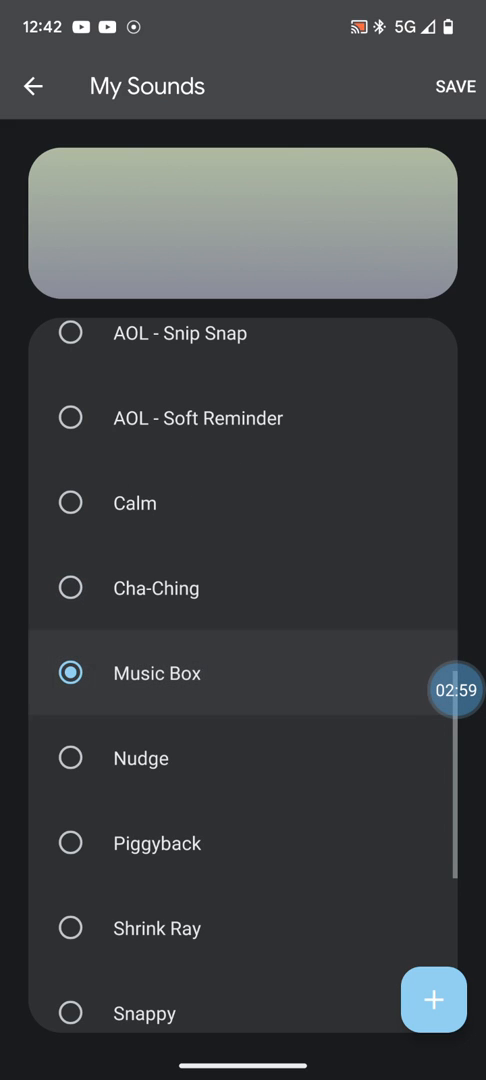
click(69, 588)
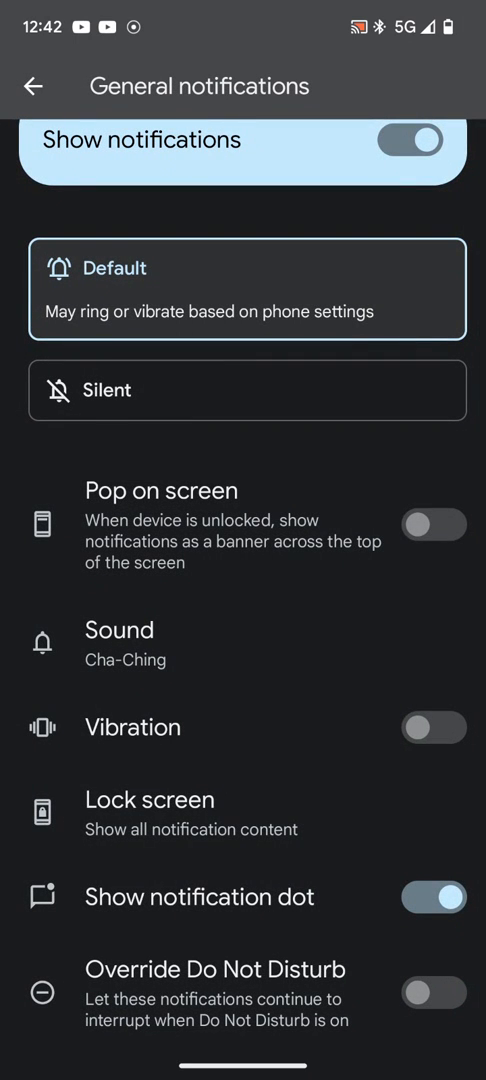
- Return from the General channel page to eBay's Notifications screen
scroll(down, 3)
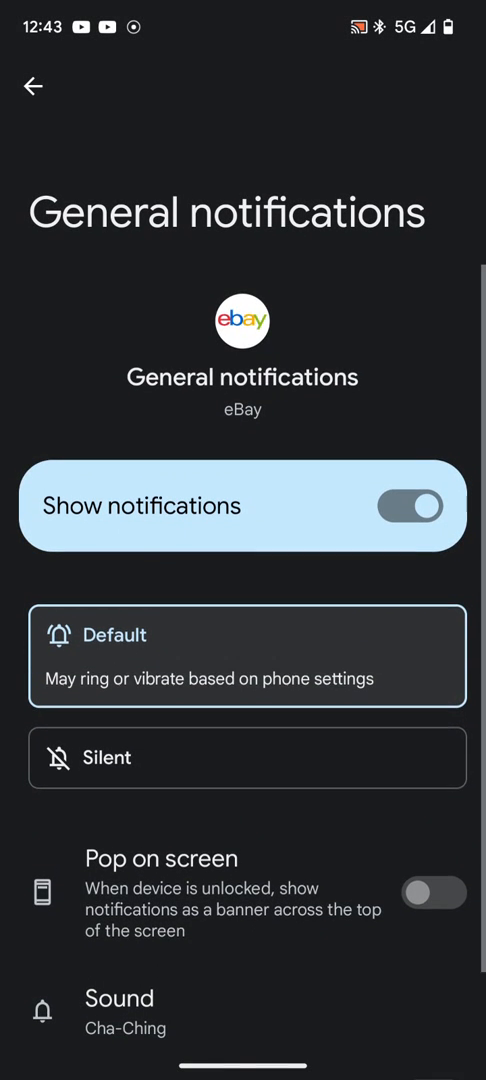
scroll(down, 3)
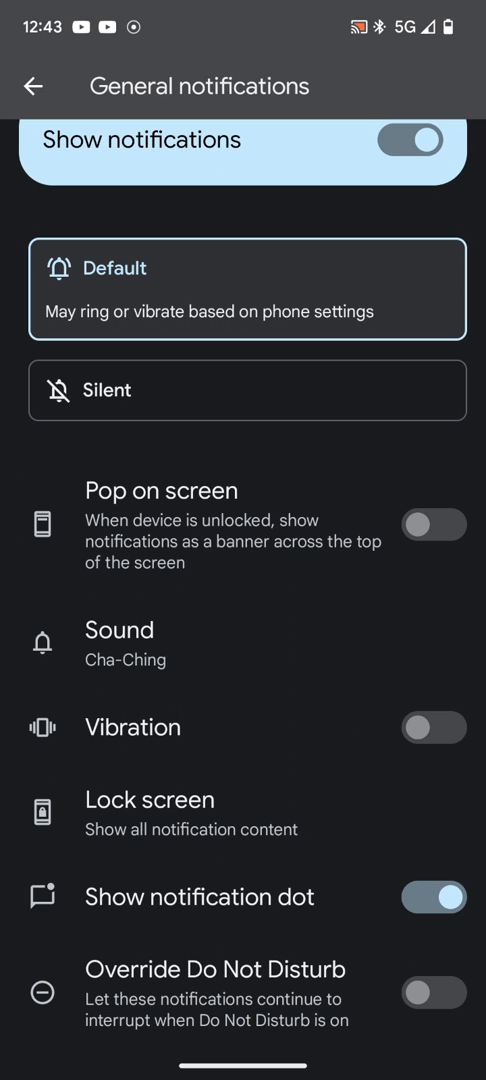
click(35, 84)
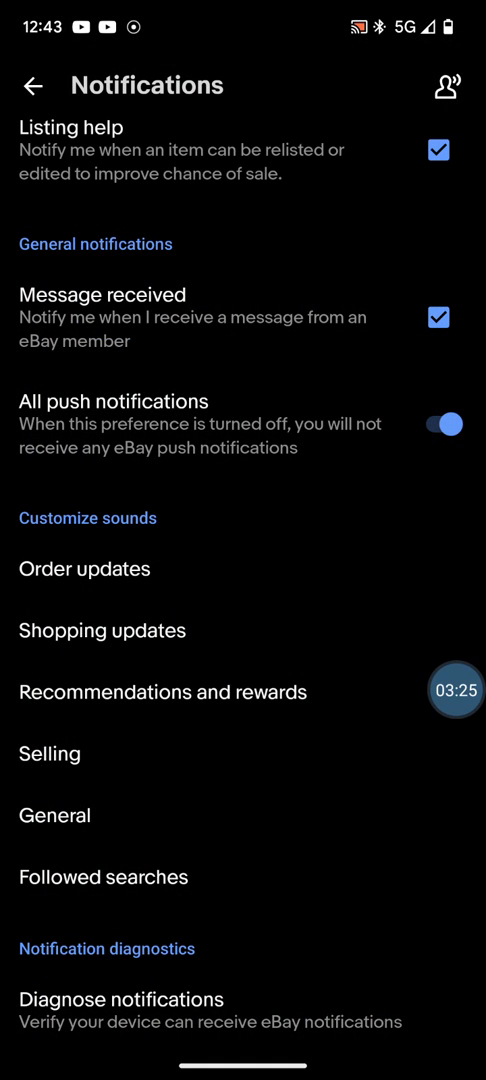
- Go back to the eBay home feed of recently viewed listings
click(31, 85)
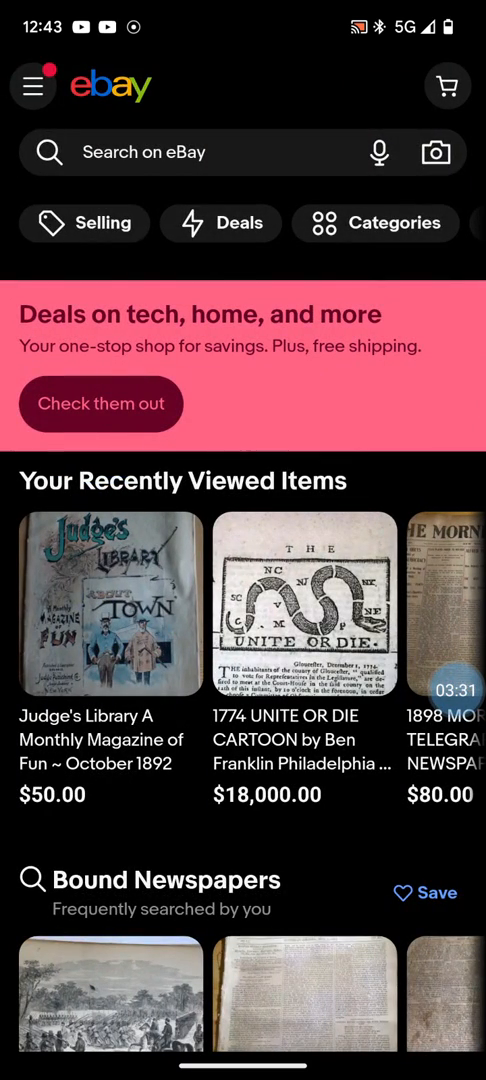
scroll(down, 3)
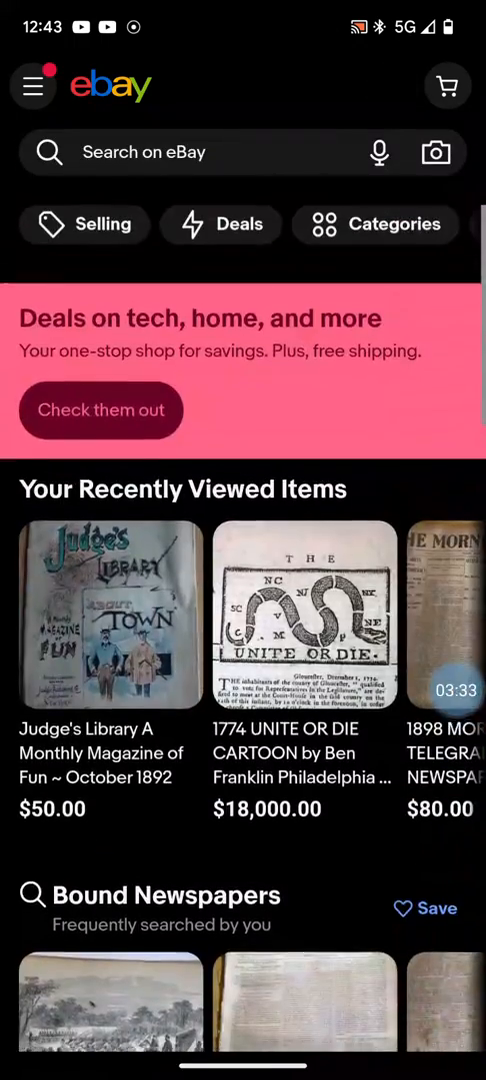